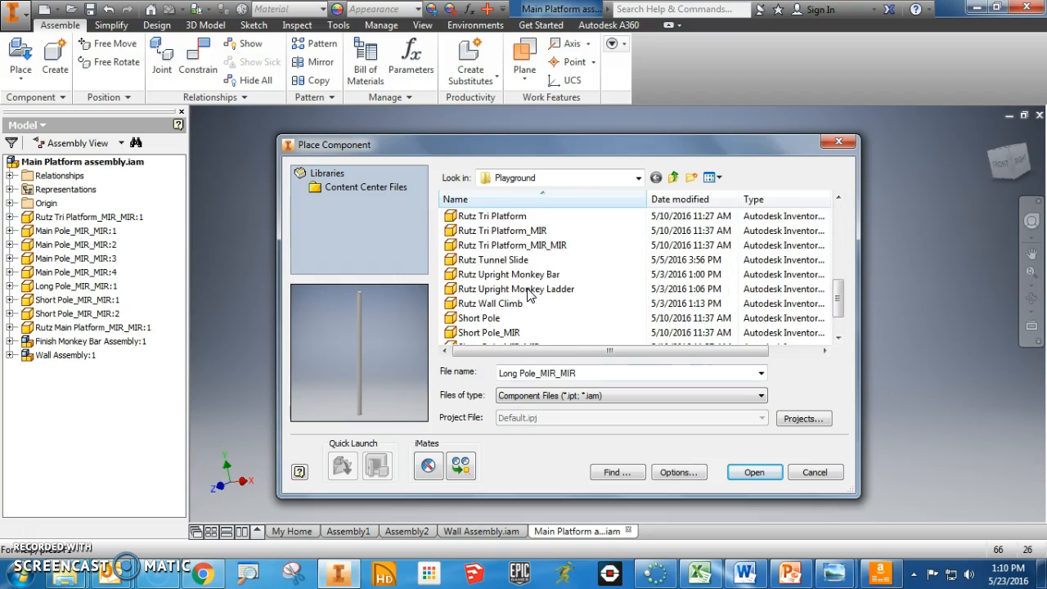
Place the Rutz Tunnel Slide from the Playground folder into the platform assembly.
{"action": "left_click", "coordinate": [504, 216]}
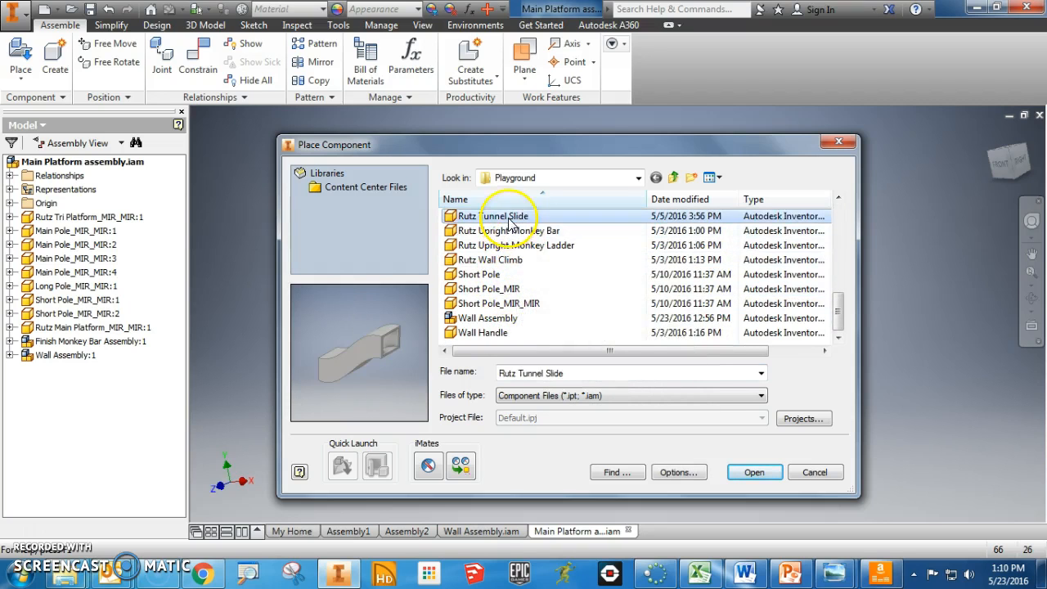
{"action": "left_click", "coordinate": [753, 472]}
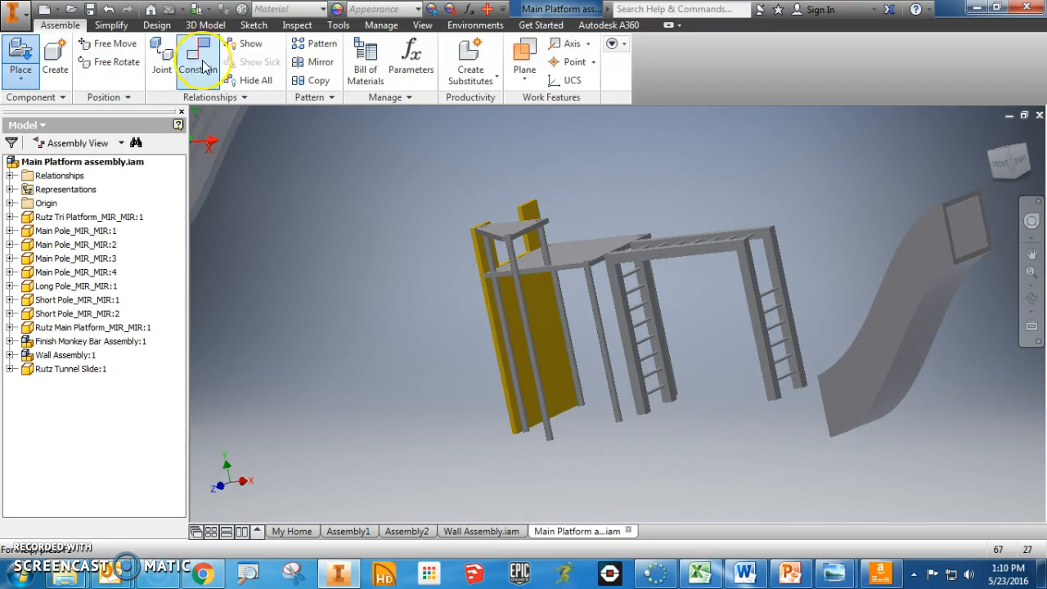
Start a Constrain command and pick the slide's bottom edge as the first selection.
{"action": "left_click", "coordinate": [196, 62]}
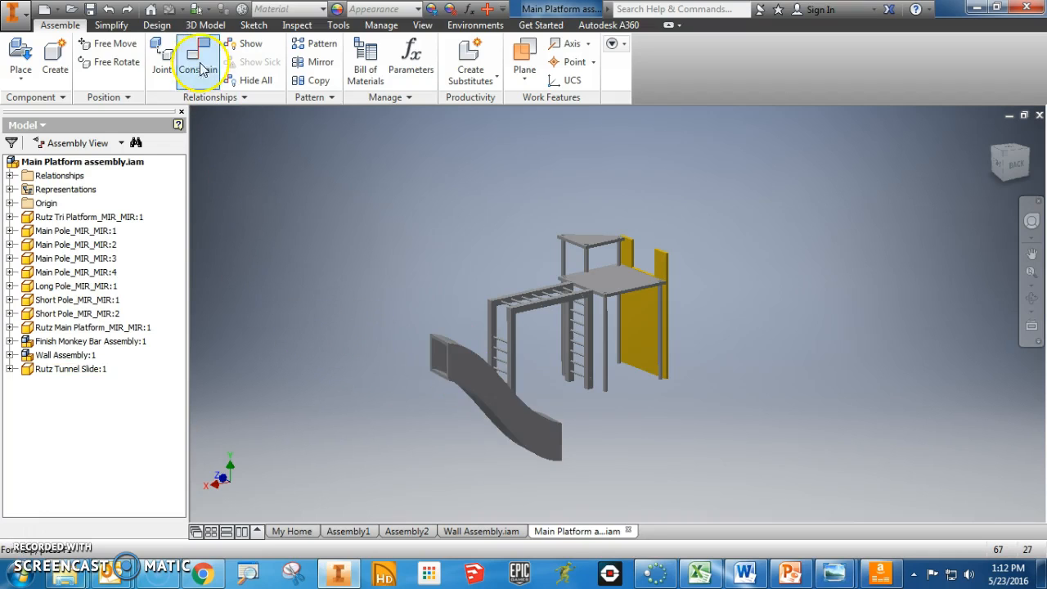
{"action": "left_click", "coordinate": [196, 57]}
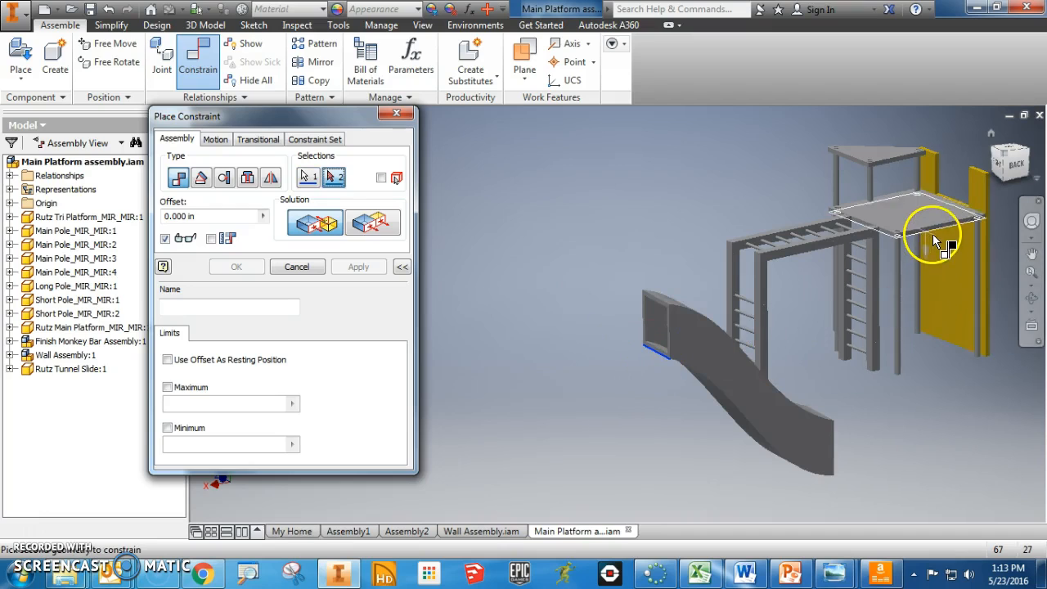
Mate the slide's bottom edge to the platform edge and apply the constraint.
{"action": "left_click", "coordinate": [357, 267]}
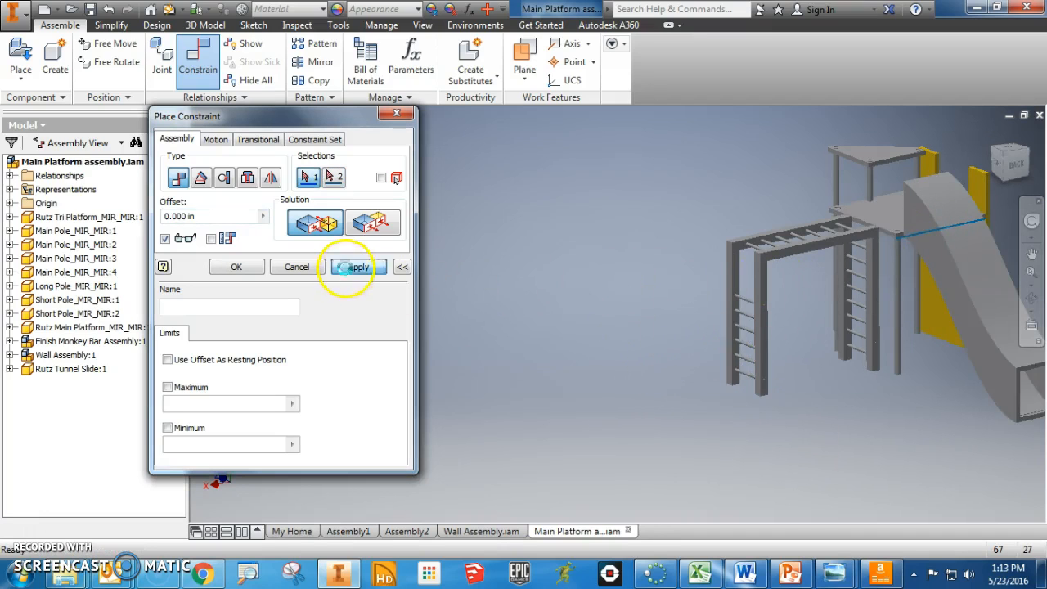
{"action": "left_click", "coordinate": [358, 267]}
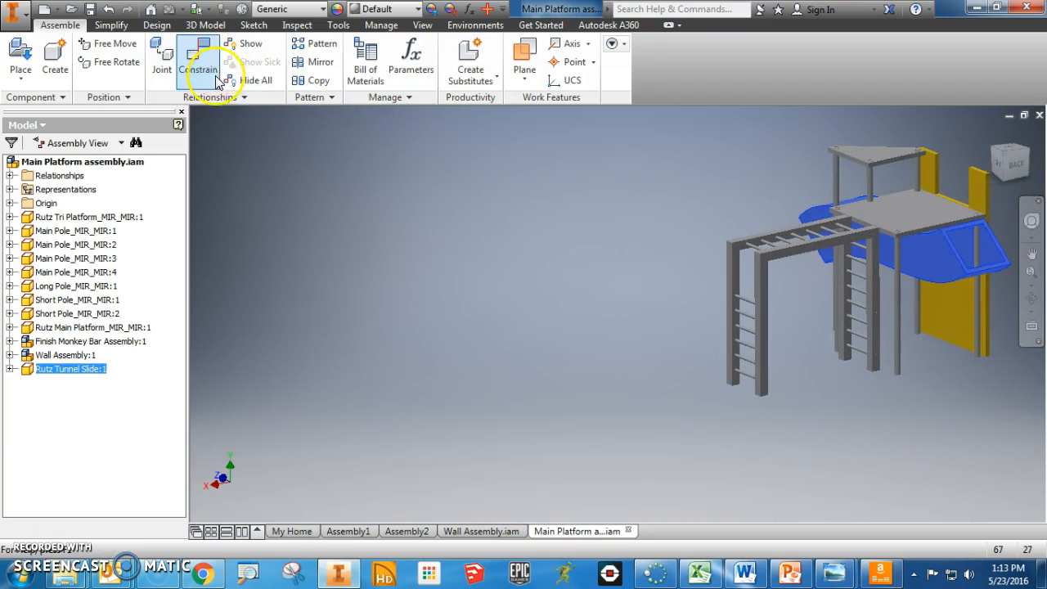
Begin a second Mate constraint between the slide face and the platform face.
{"action": "left_click", "coordinate": [199, 62]}
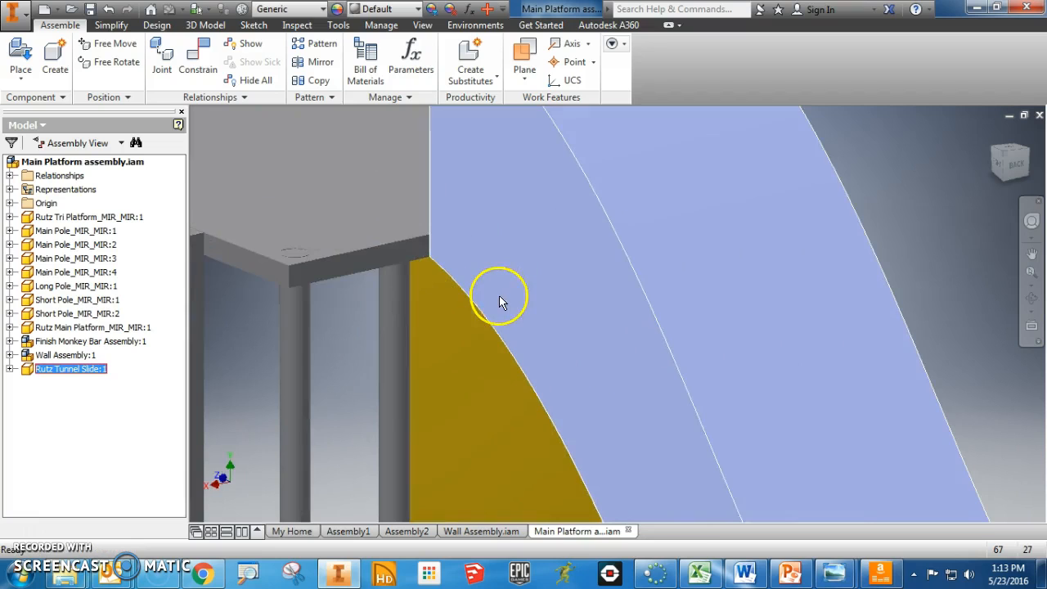
{"action": "left_click", "coordinate": [198, 57]}
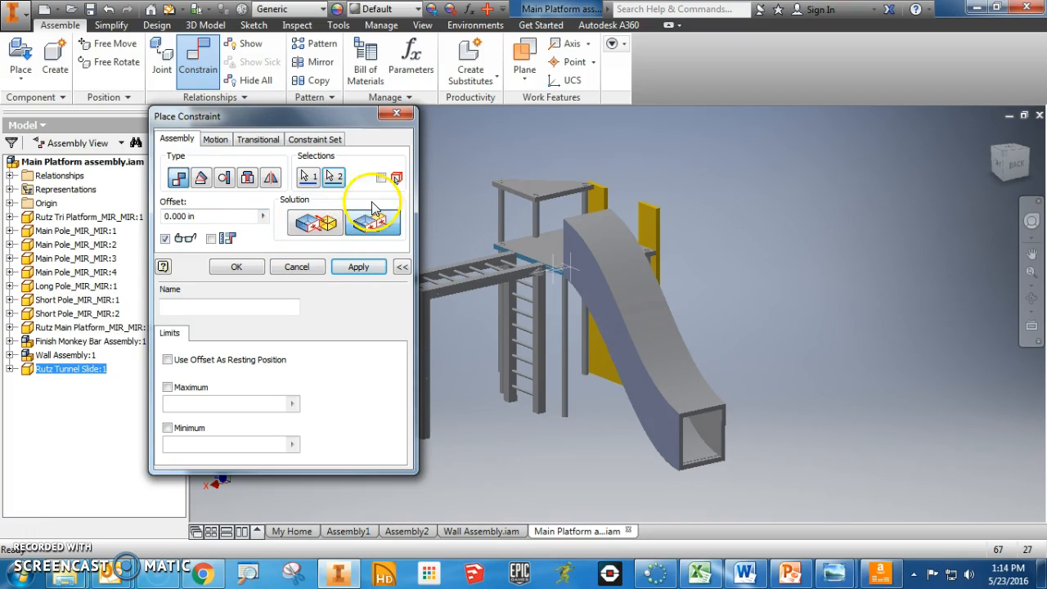
Apply a Flush solution with an 18 in offset, close Place Constraint and review the attached slide.
{"action": "left_click", "coordinate": [213, 216]}
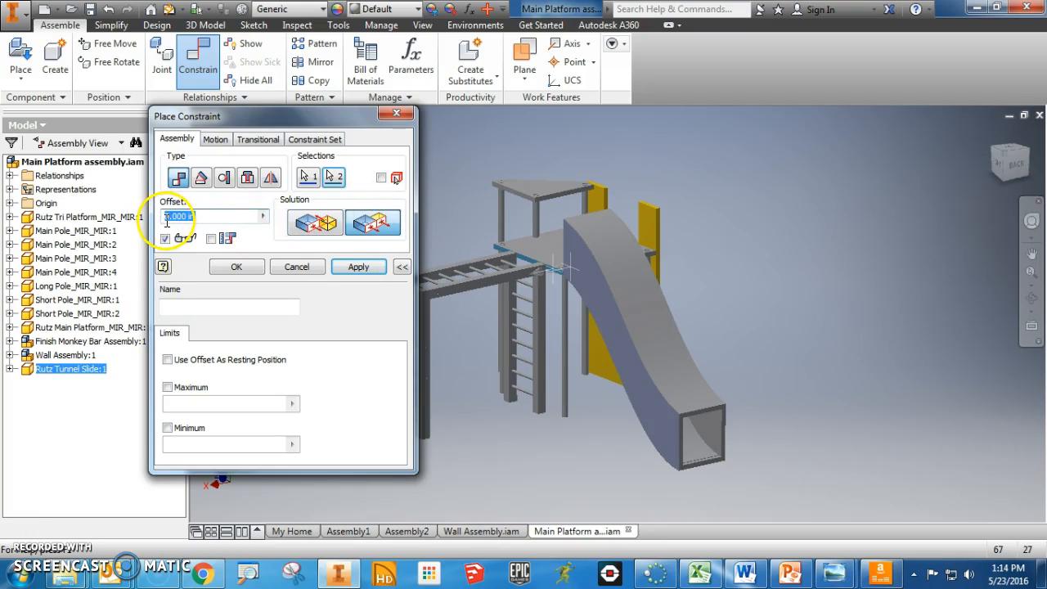
{"action": "type", "text": "18"}
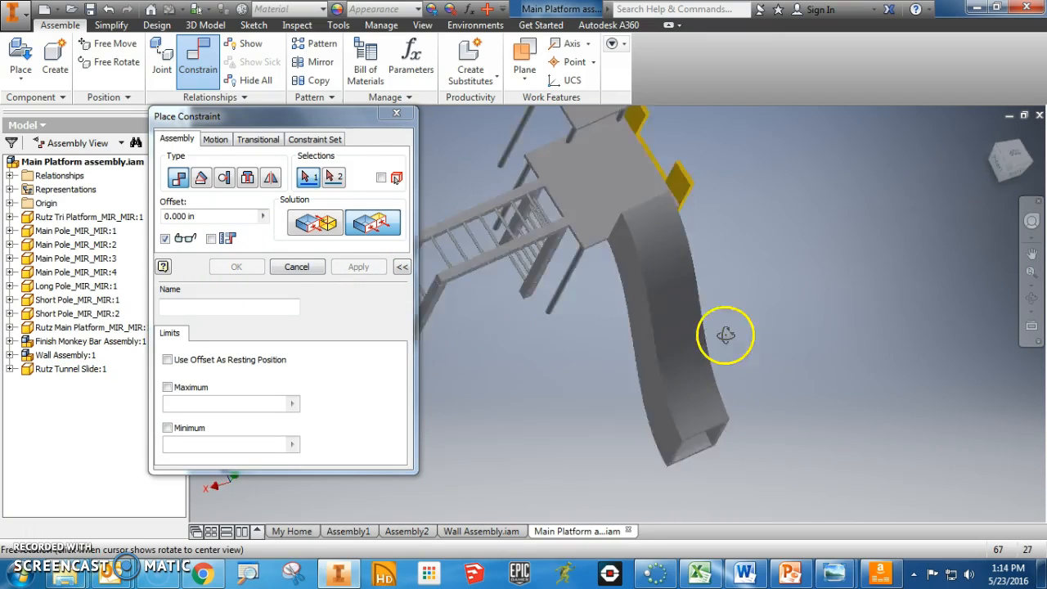
{"action": "left_click_drag", "start_coordinate": [723, 336], "coordinate": [603, 258]}
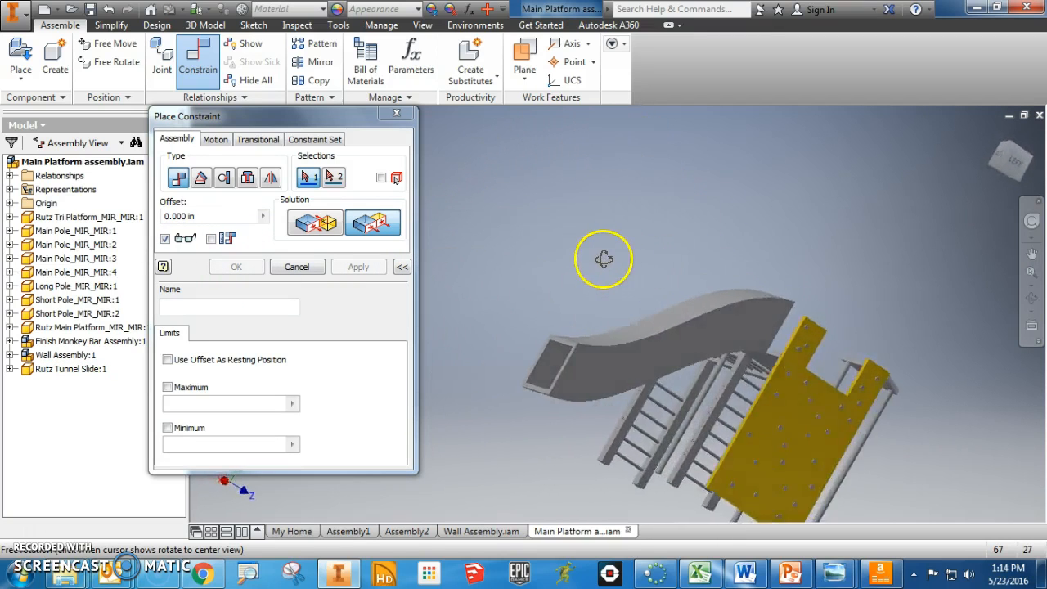
{"action": "left_click_drag", "start_coordinate": [603, 259], "coordinate": [429, 248]}
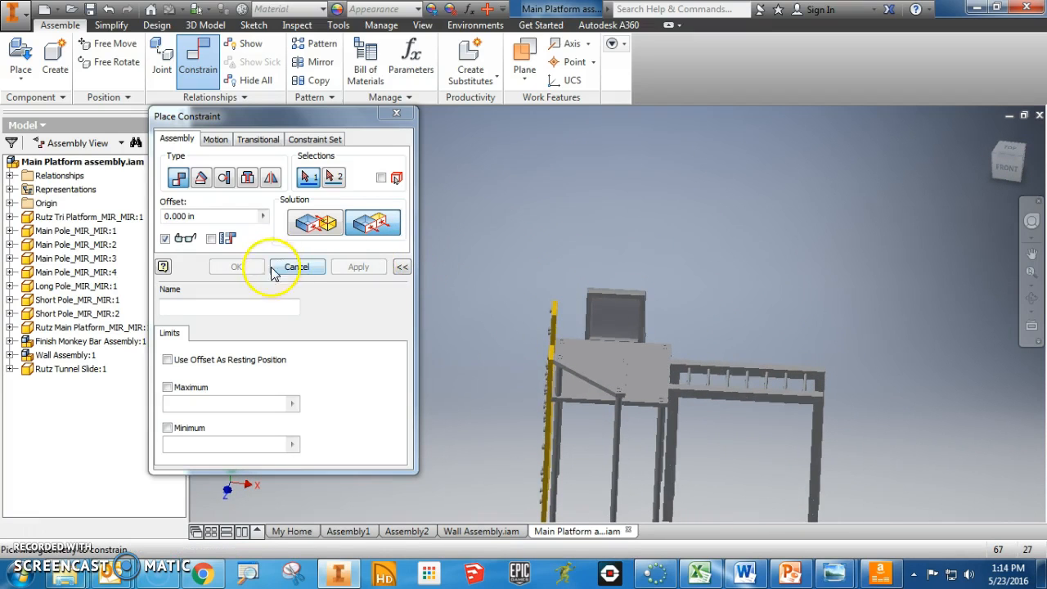
{"action": "left_click", "coordinate": [297, 267]}
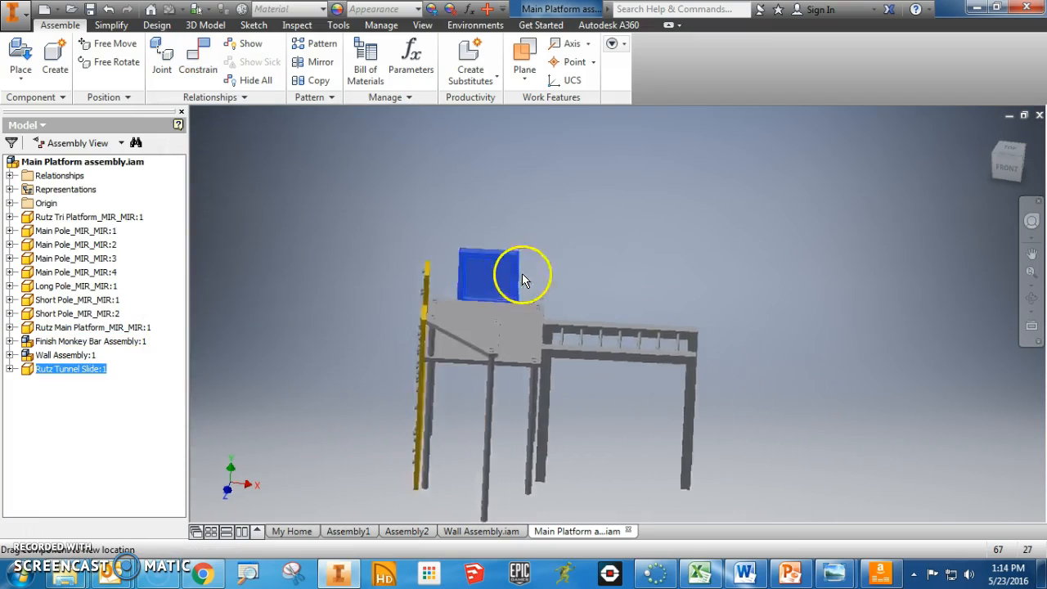
{"action": "left_click_drag", "start_coordinate": [523, 275], "coordinate": [596, 455]}
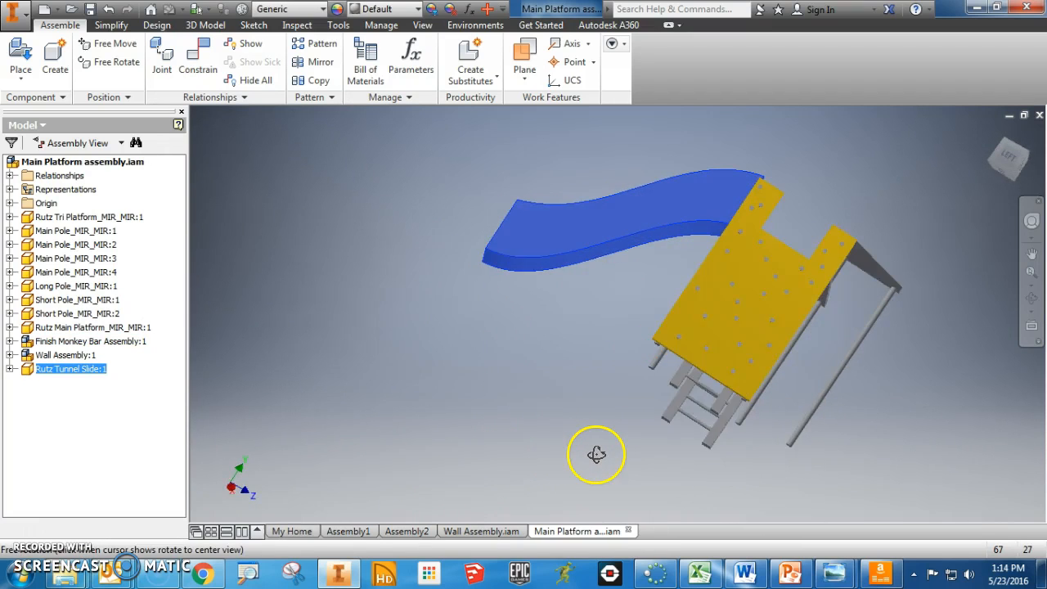